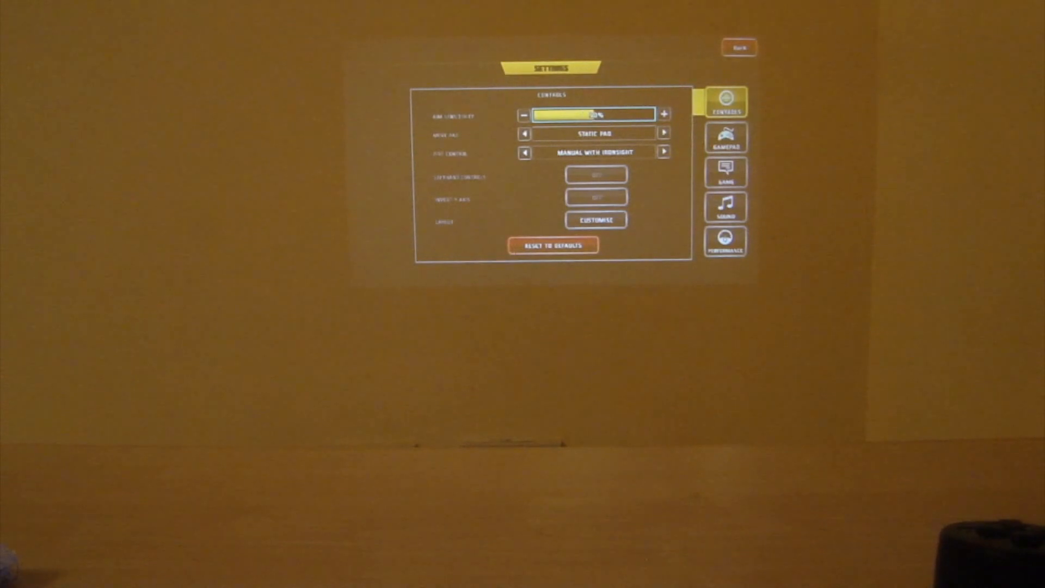
Step: In Performance settings, flip Graphic Details from Low back to High and exit to the pause menu
left_click(725, 241)
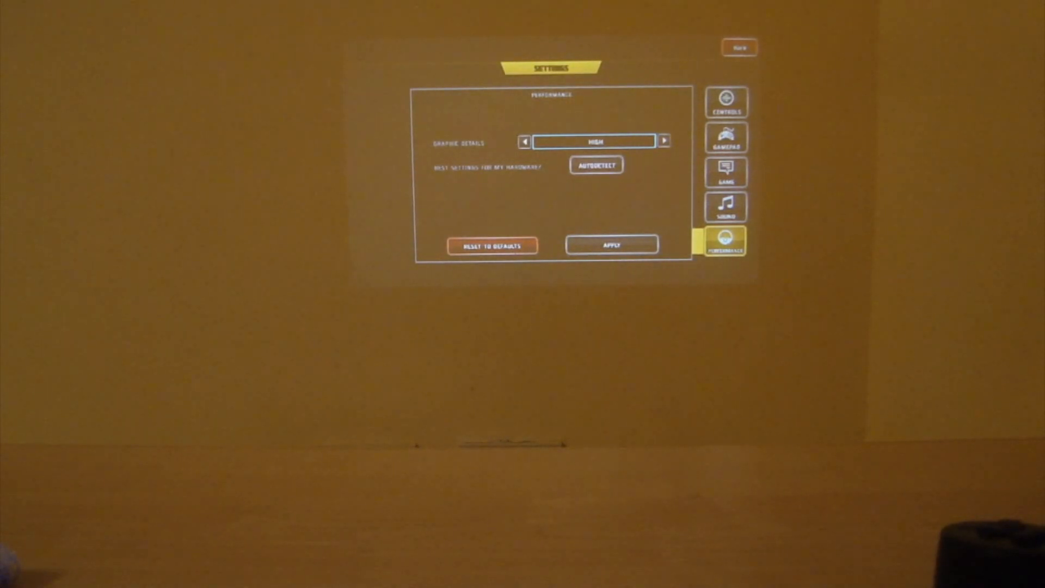
left_click(525, 141)
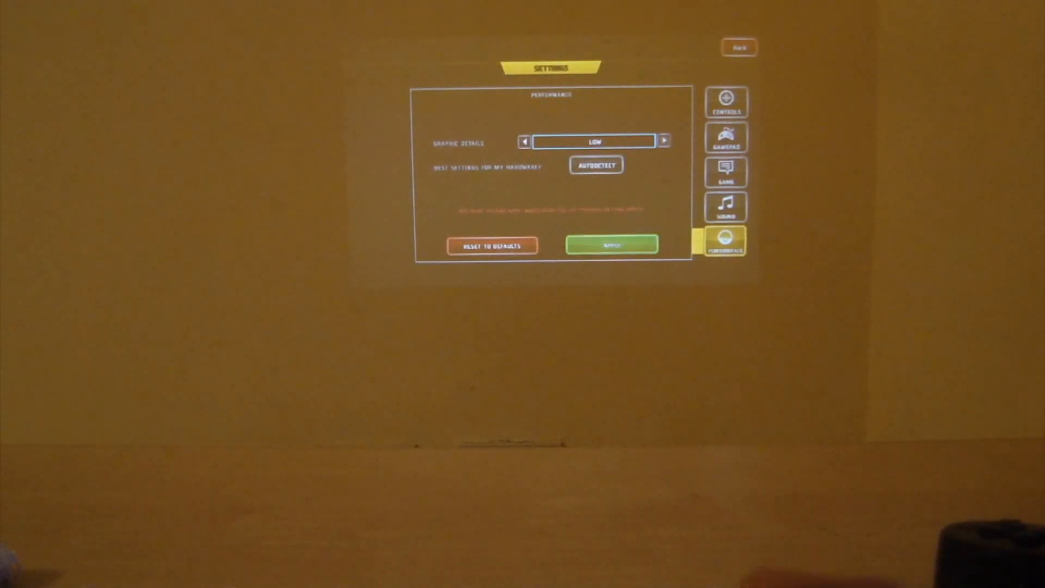
left_click(664, 140)
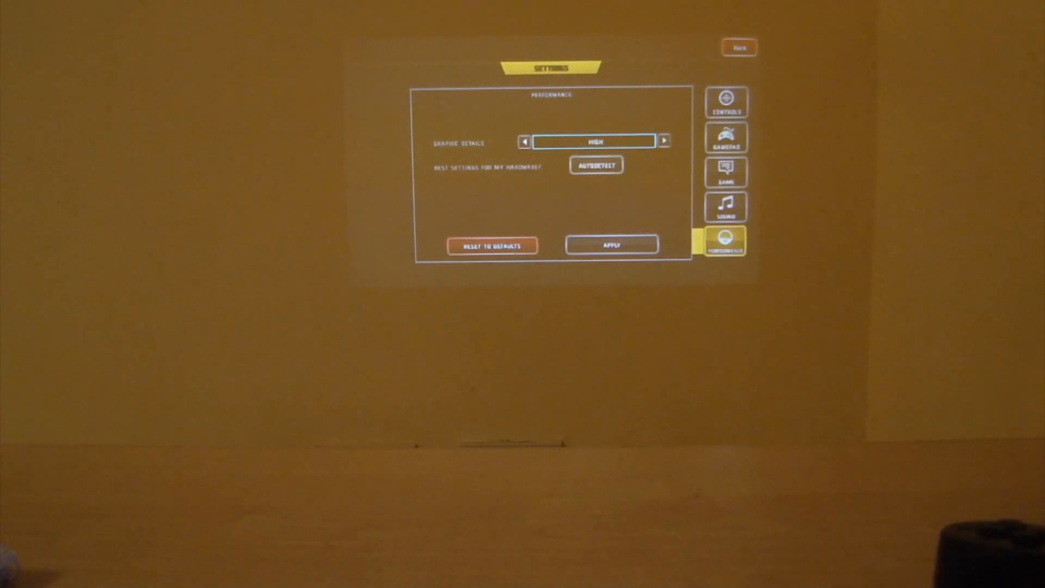
left_click(739, 47)
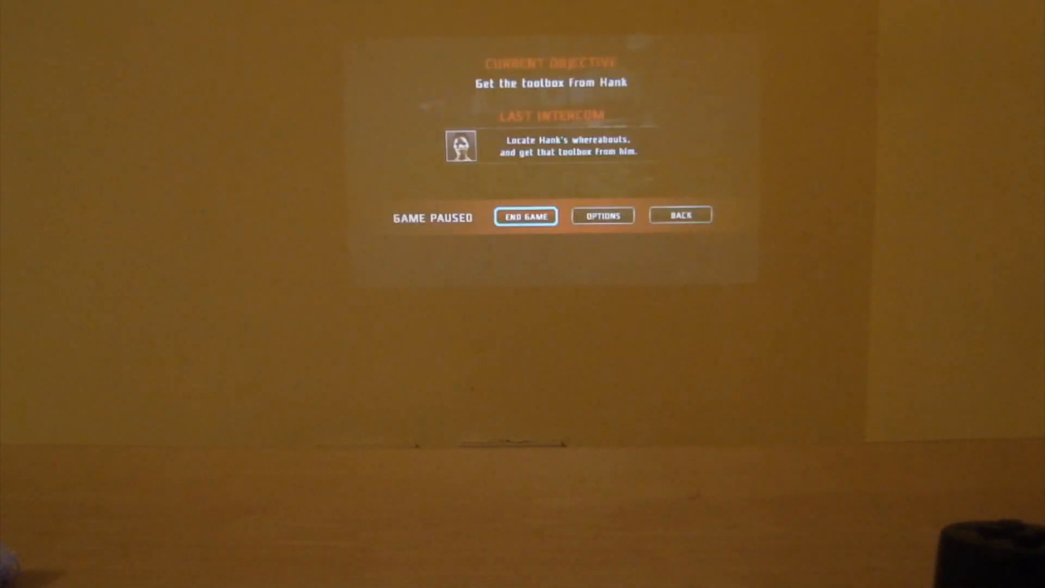